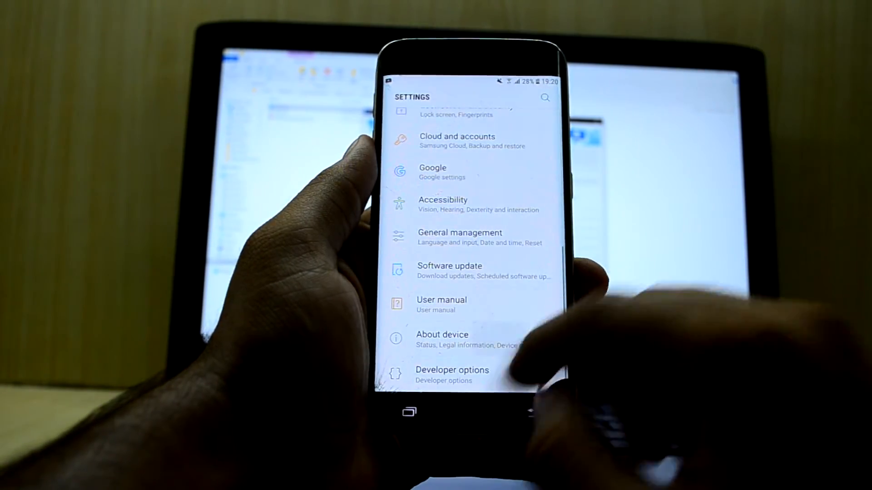
# Enter Developer options in Android Settings and look through the list.
pyautogui.click(442, 334)
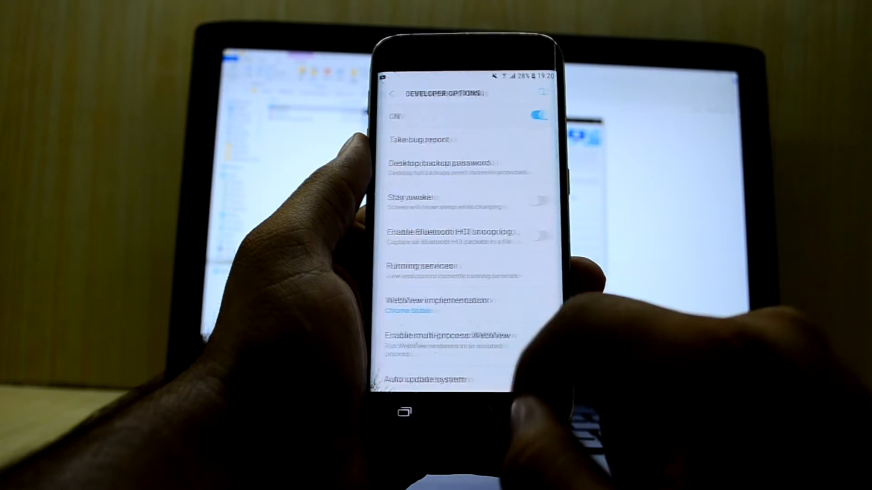
pyautogui.scroll(-3)
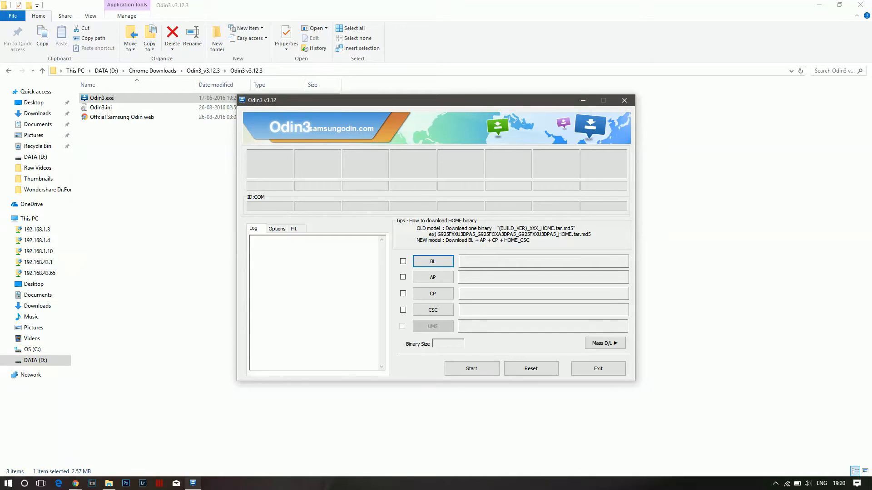
# Load twrp-3.1.1-0-zerolte.img.tar into Odin3's AP slot.
pyautogui.click(432, 277)
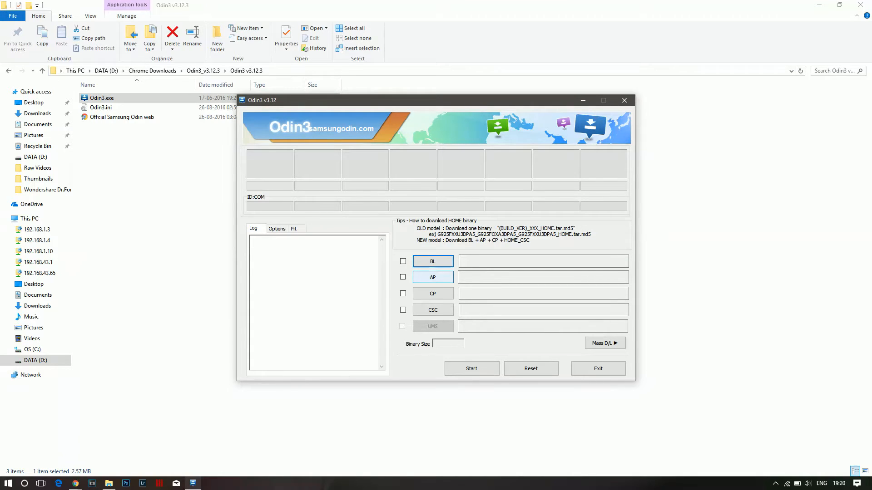
pyautogui.click(432, 277)
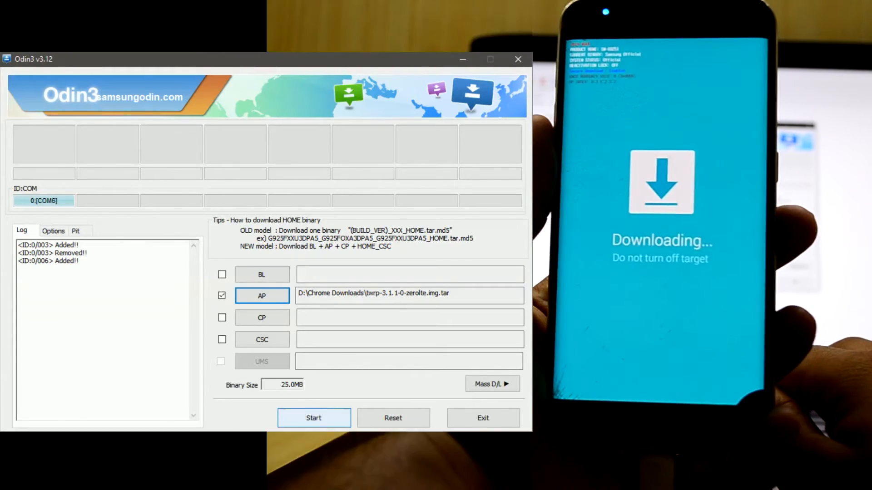
# Start the Odin3 flash and let it run to RESET! and RES OK.
pyautogui.click(313, 417)
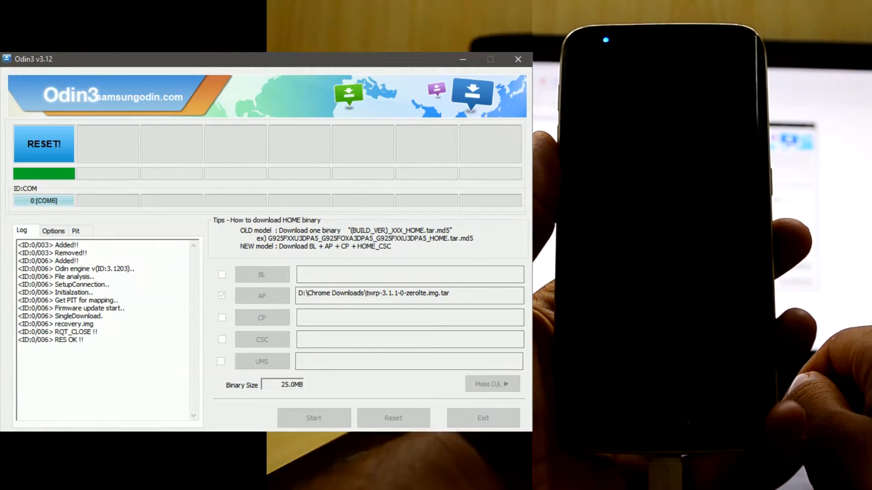
pyautogui.click(313, 418)
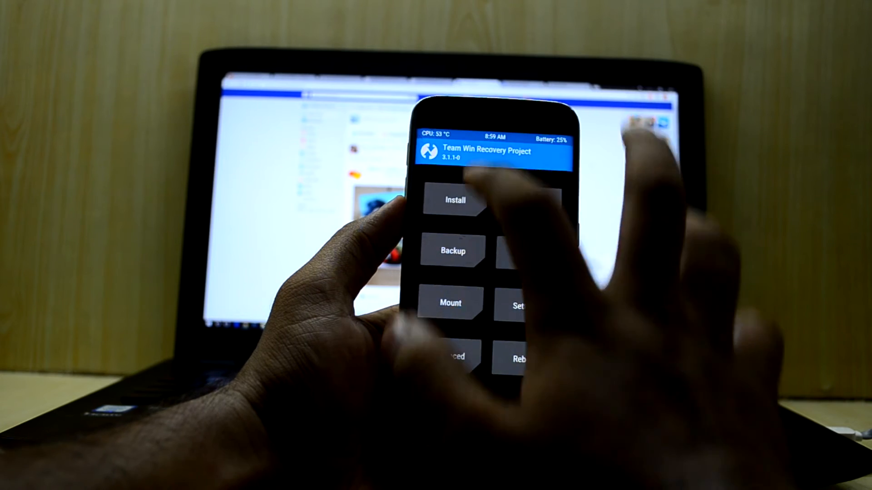
# Install Magisk-v12.0.zip from TWRP, then reboot the phone into Android.
pyautogui.click(452, 200)
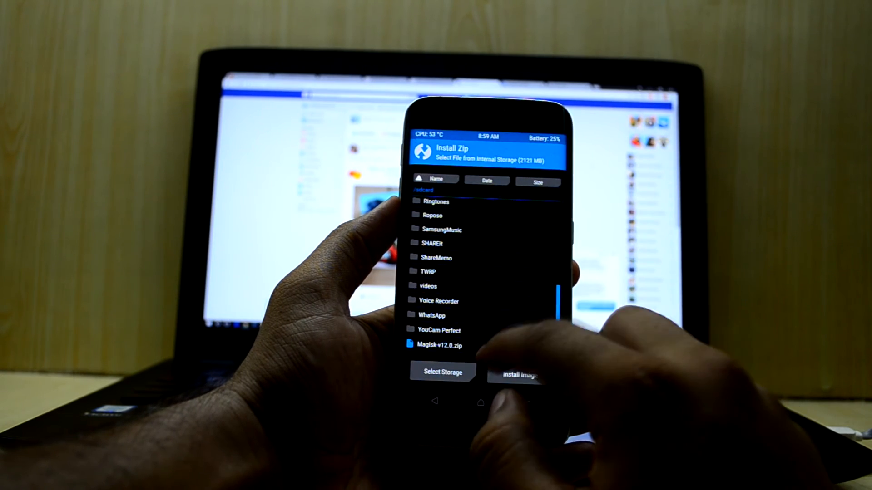
pyautogui.click(442, 345)
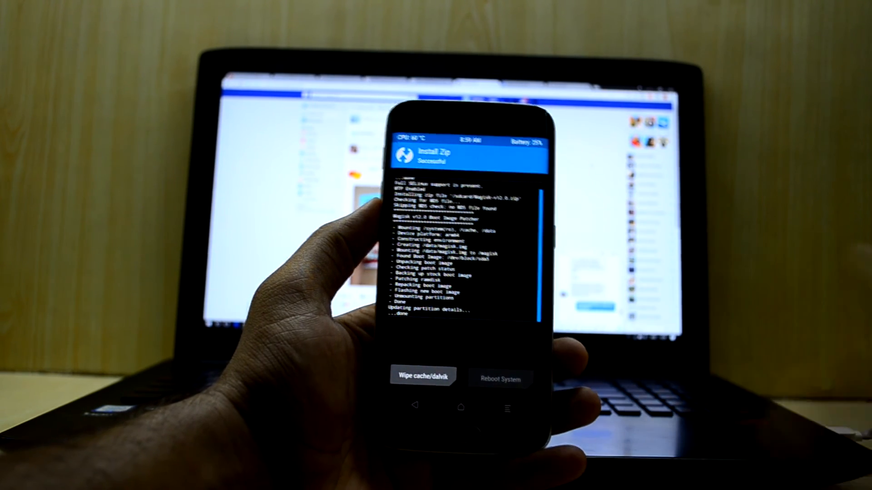
pyautogui.click(500, 378)
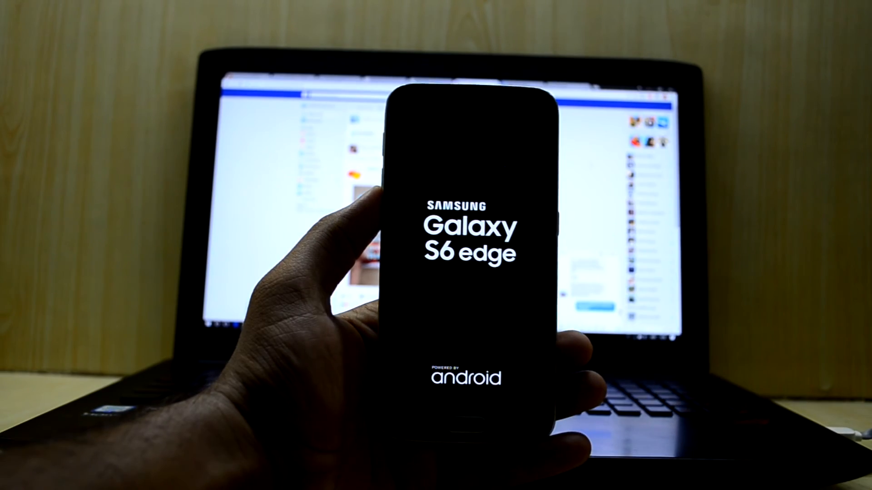